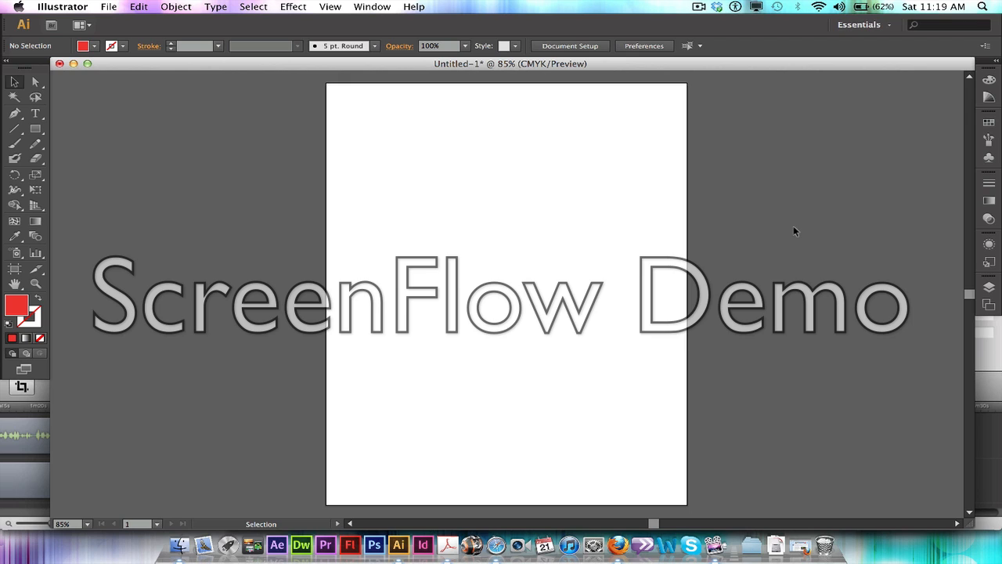
mouse_move(830, 228)
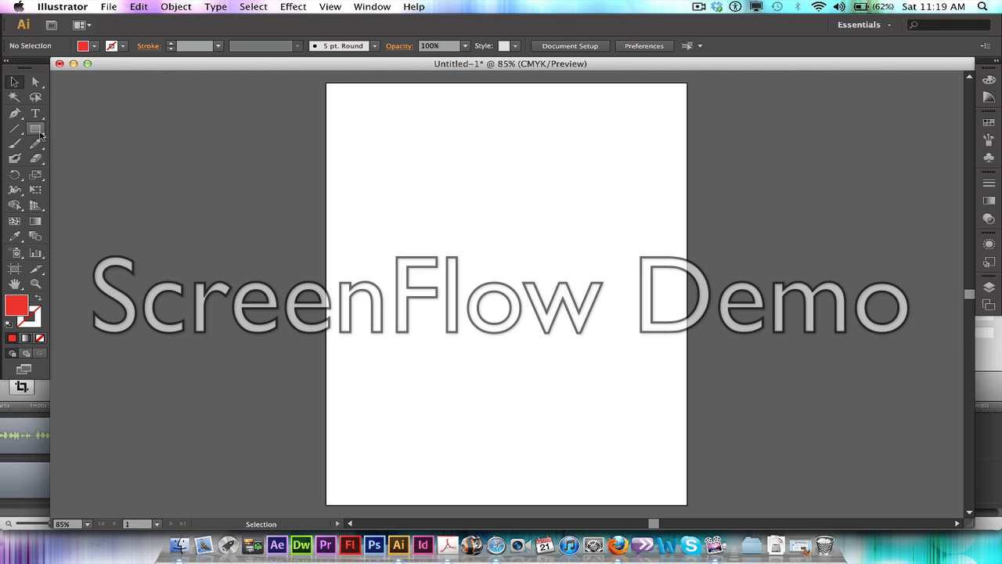
- Drag out a small red rectangle upper left and a larger one lower right, then deselect
drag(385, 164, 491, 258)
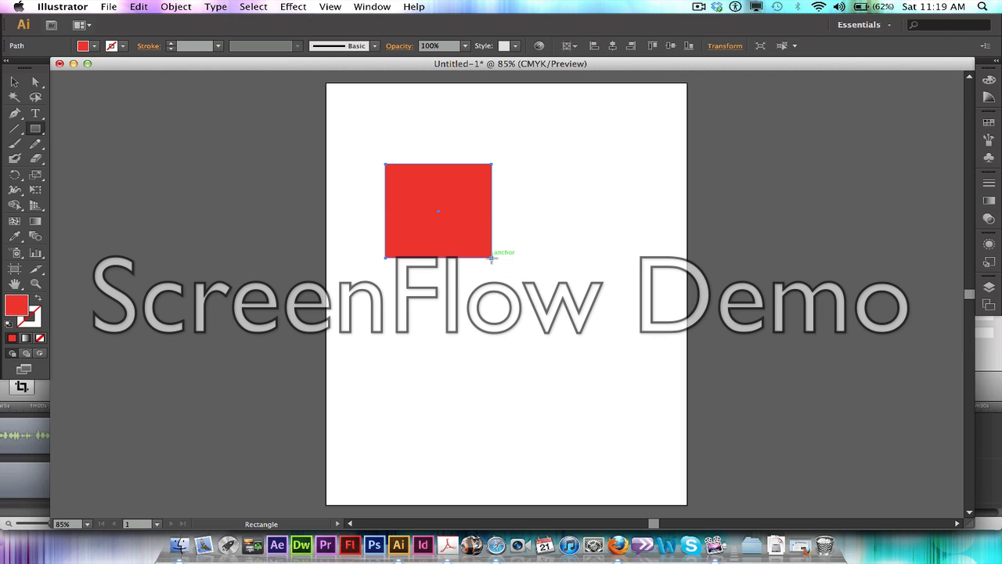
drag(491, 257, 639, 384)
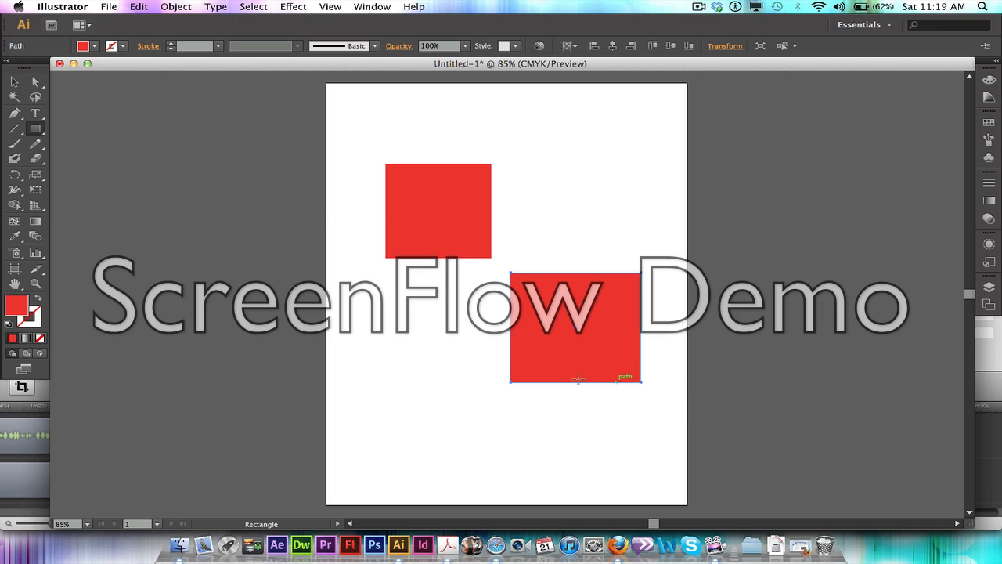
click(12, 81)
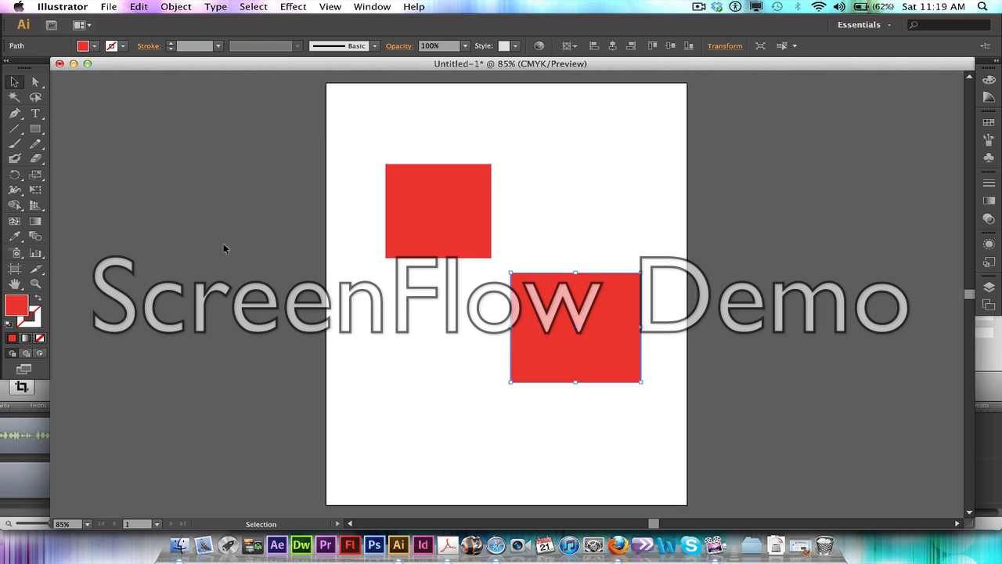
click(313, 113)
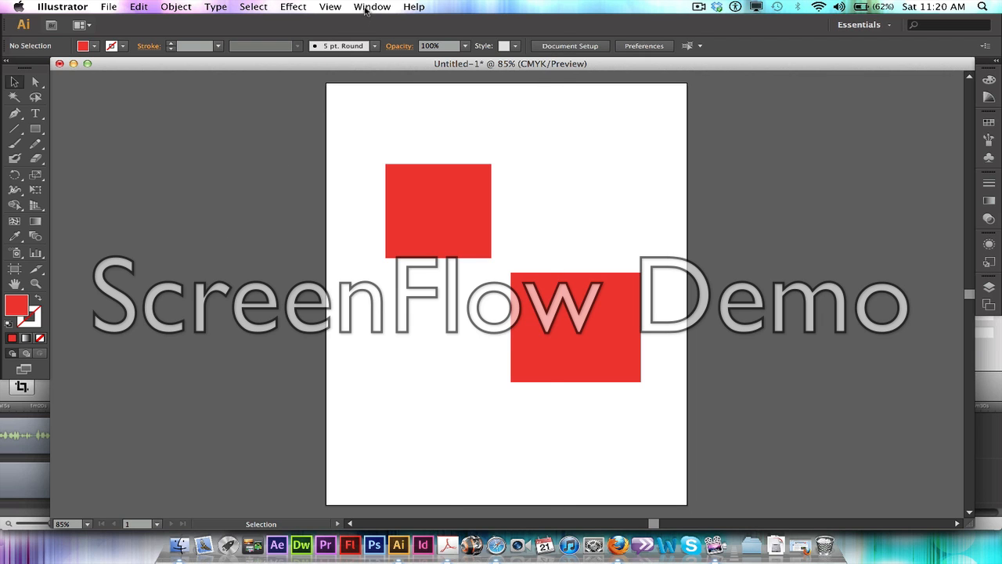
- Show the Swatches panel from the Window menu
click(372, 6)
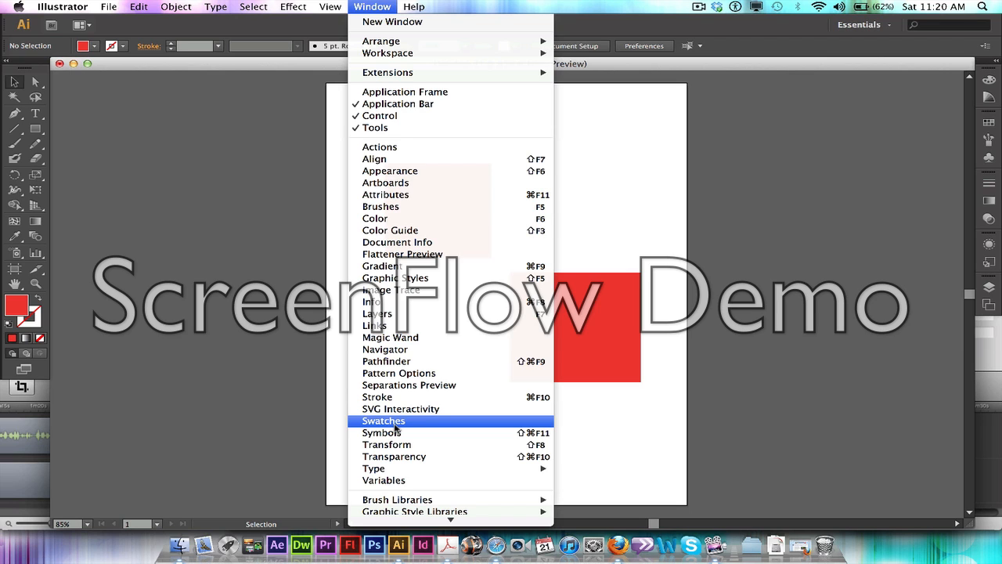
click(384, 419)
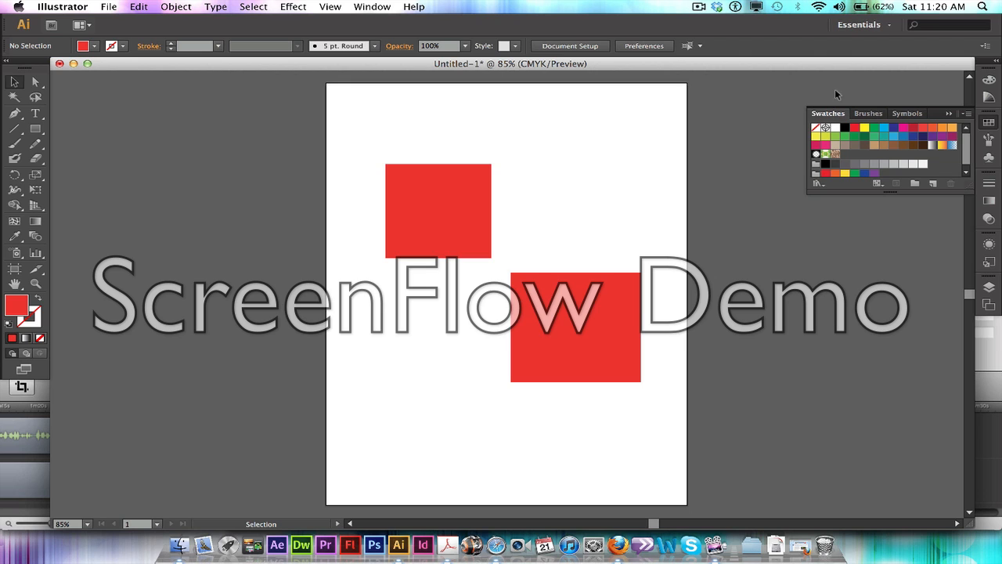
mouse_move(968, 116)
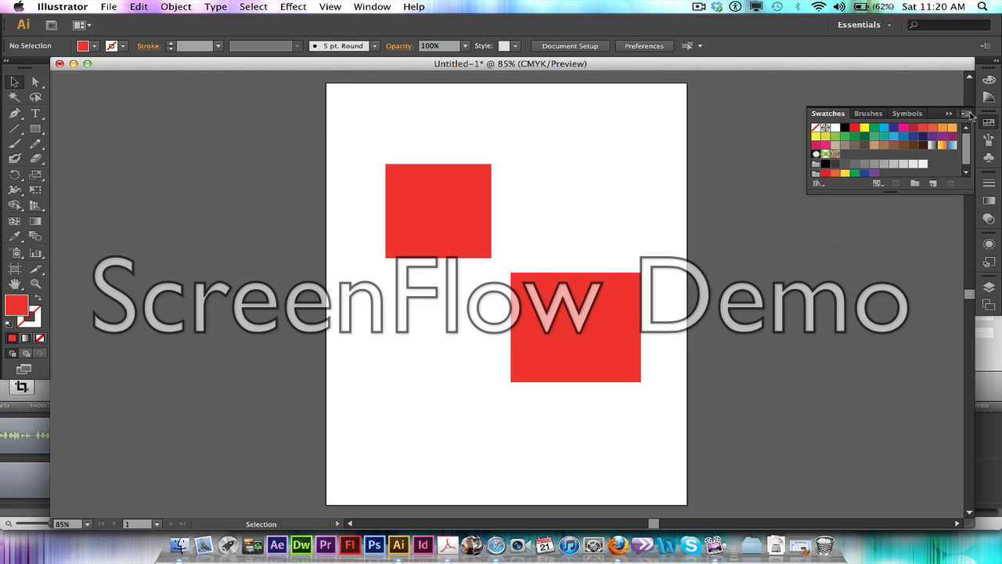
- From the Swatches panel menu, start Open Swatch Library > Other Library
click(966, 113)
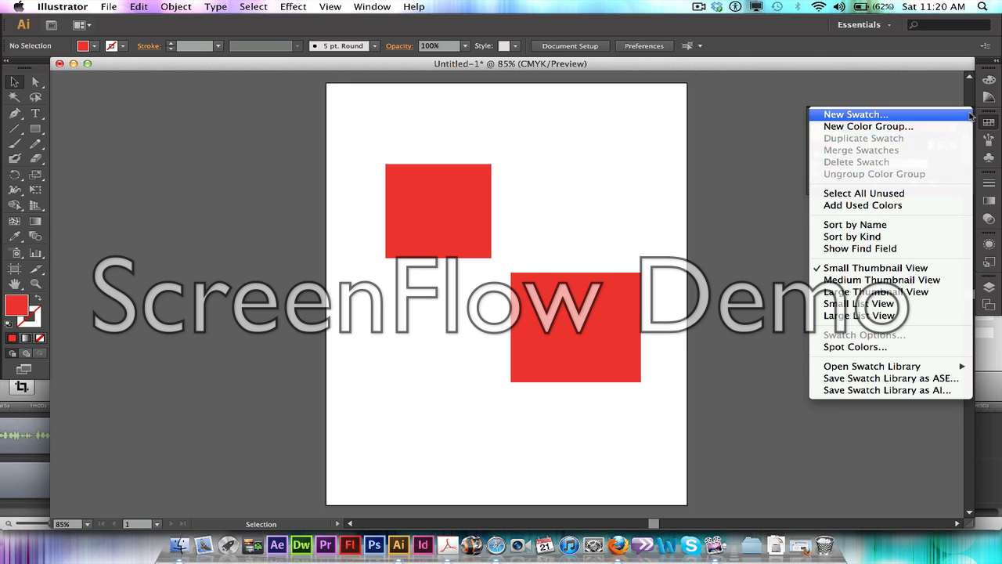
mouse_move(922, 360)
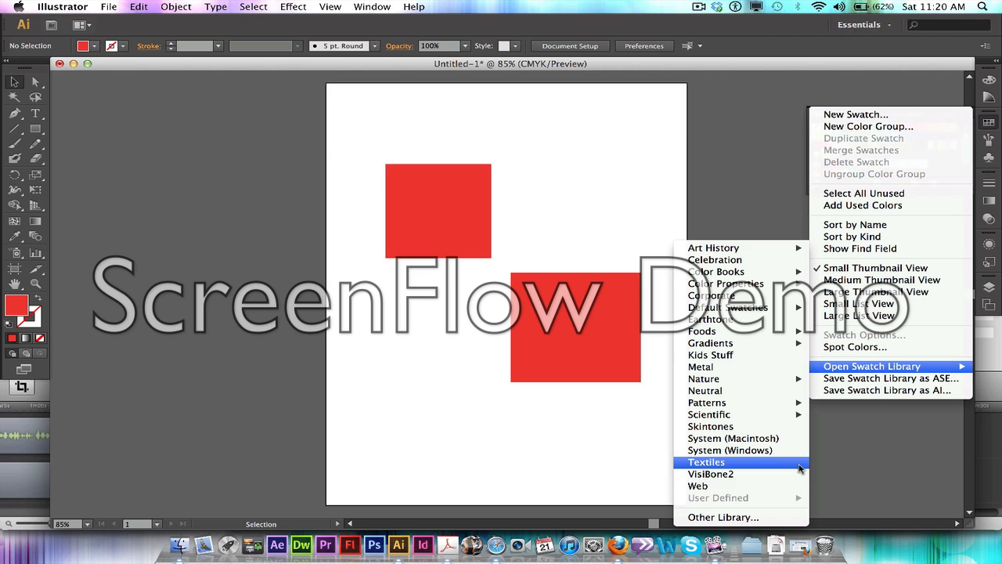
mouse_move(723, 517)
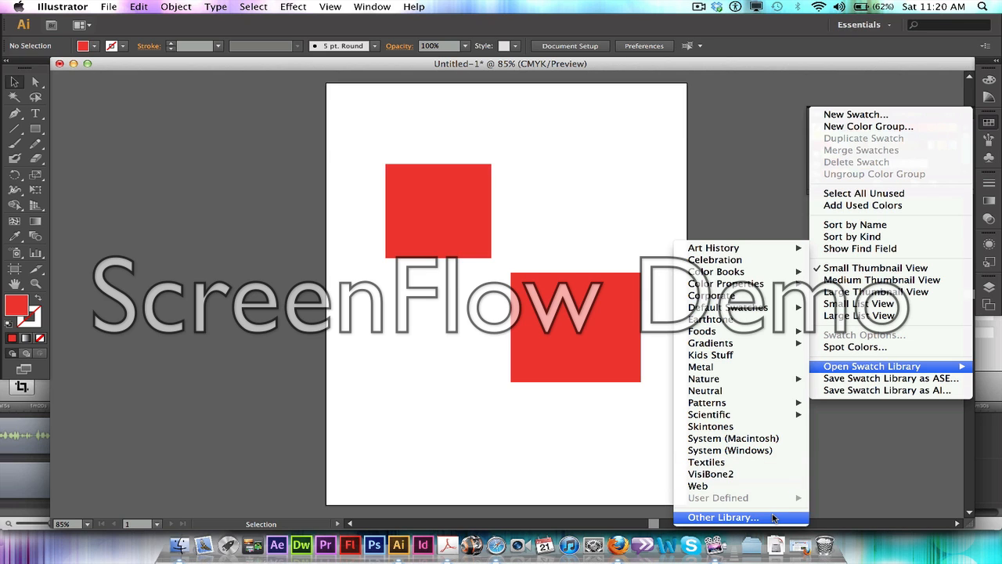
mouse_move(743, 226)
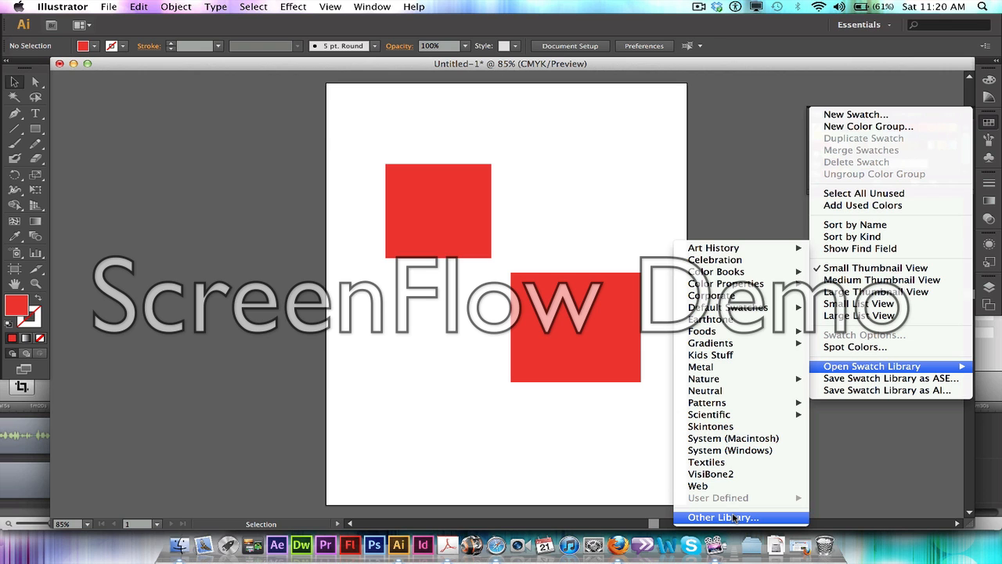
click(722, 517)
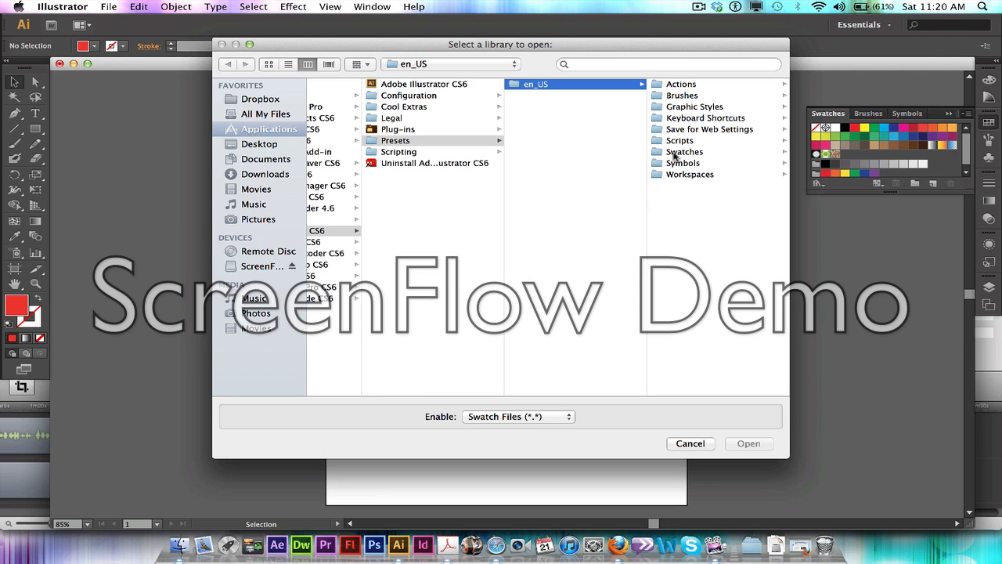
- Navigate into Swatches > Color Books and highlight the PANTONE+ Solid Coated color book
click(685, 150)
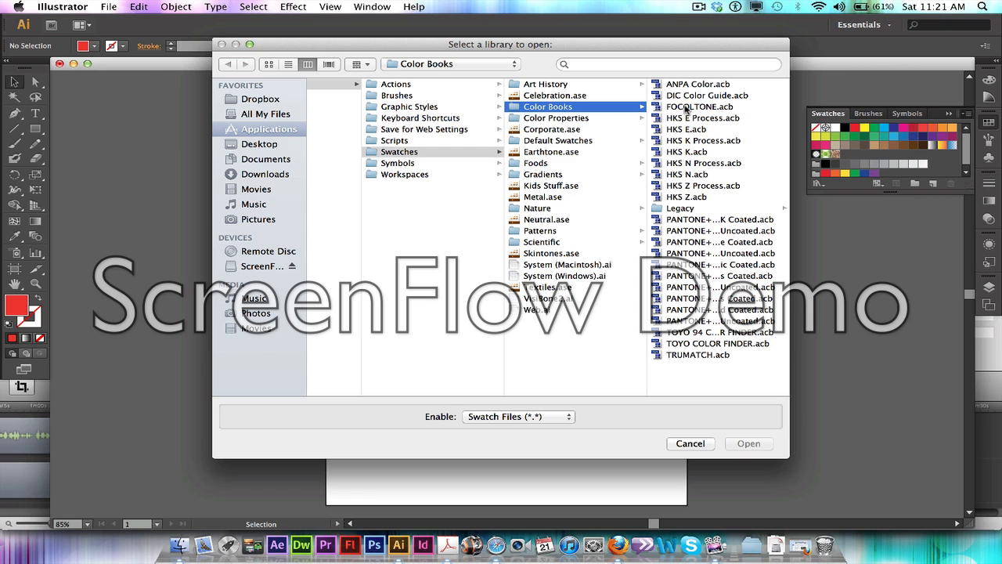
mouse_move(735, 354)
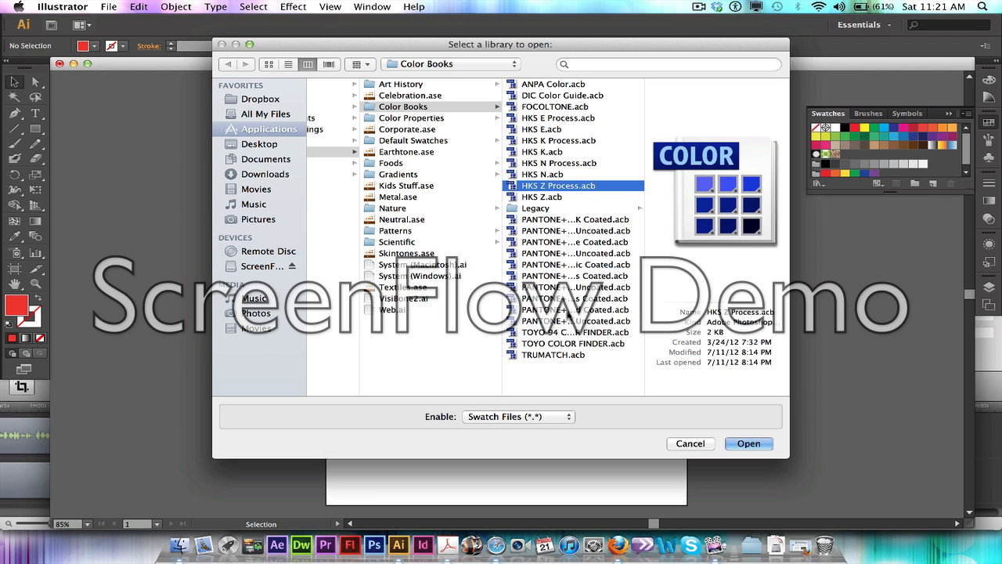
click(576, 310)
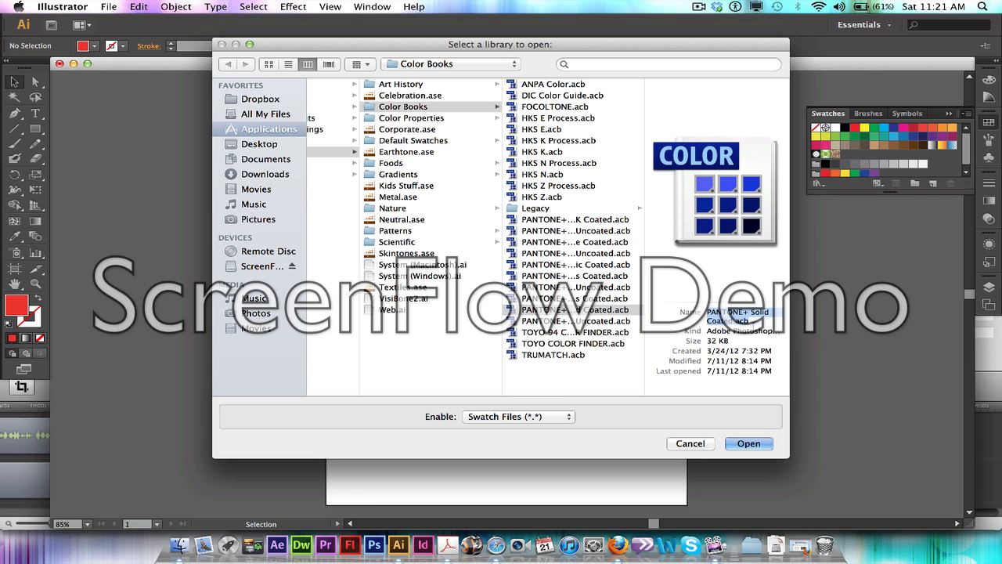
click(576, 308)
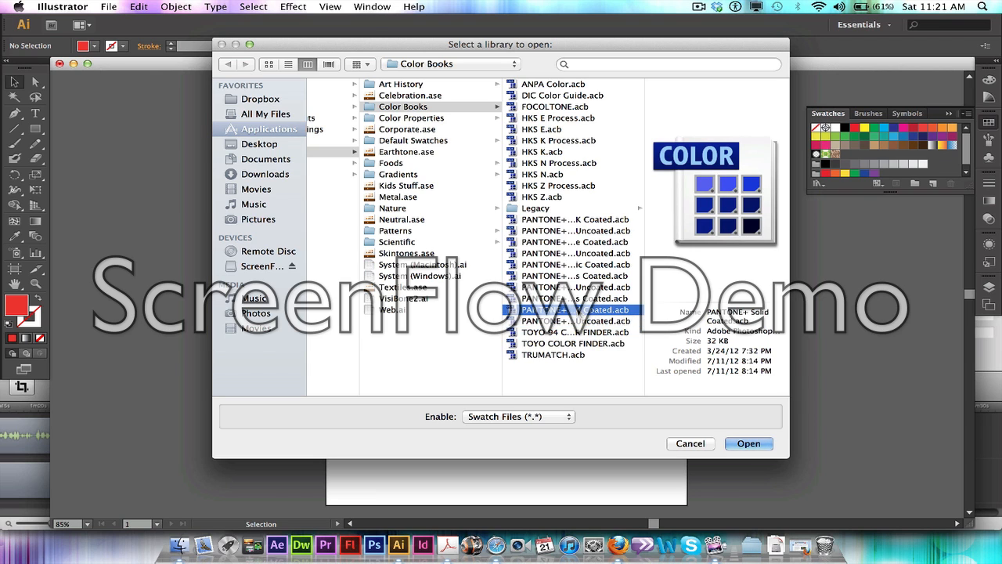
- Load the PANTONE Solid Coated library and enable its Find field for searching by name
click(748, 443)
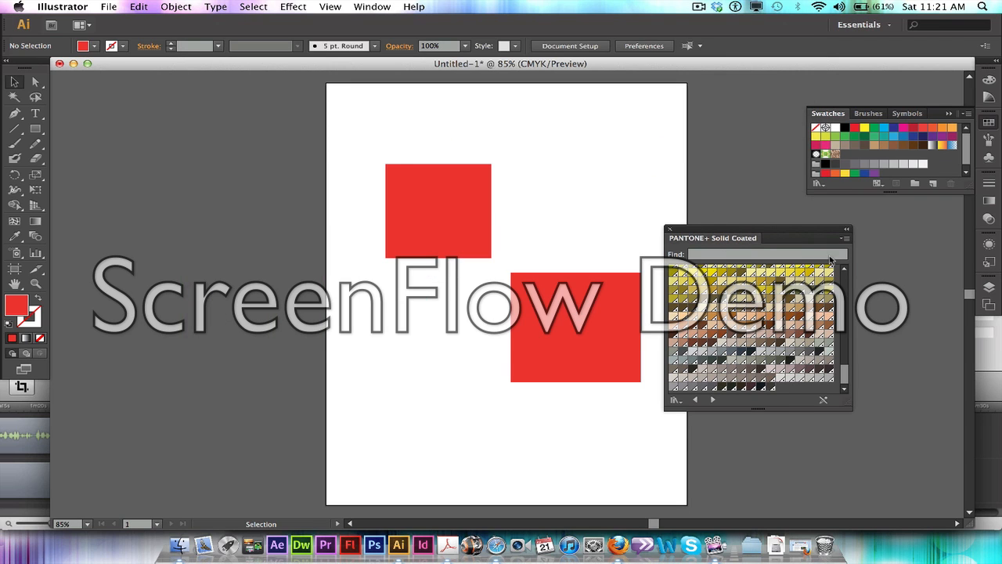
click(844, 238)
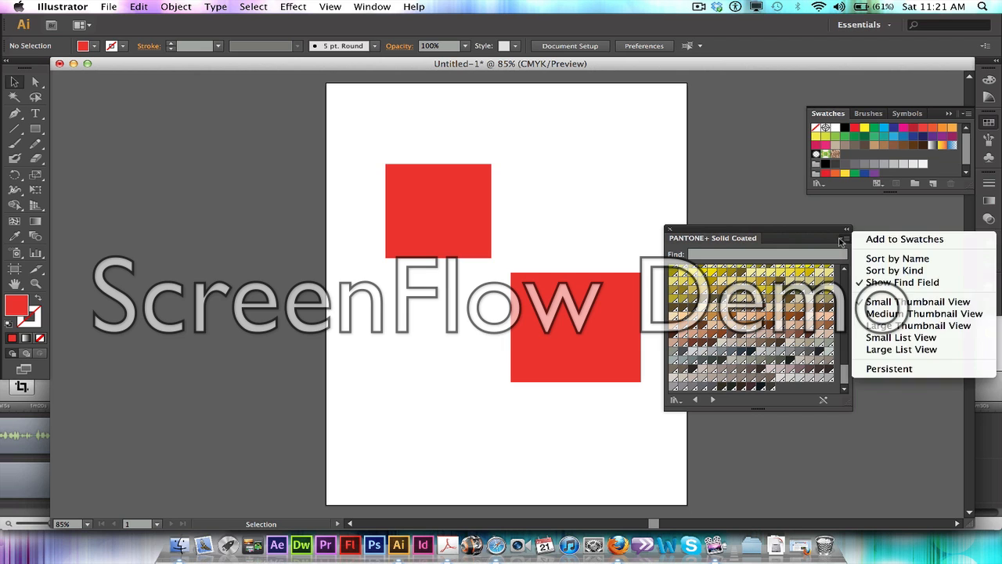
mouse_move(902, 282)
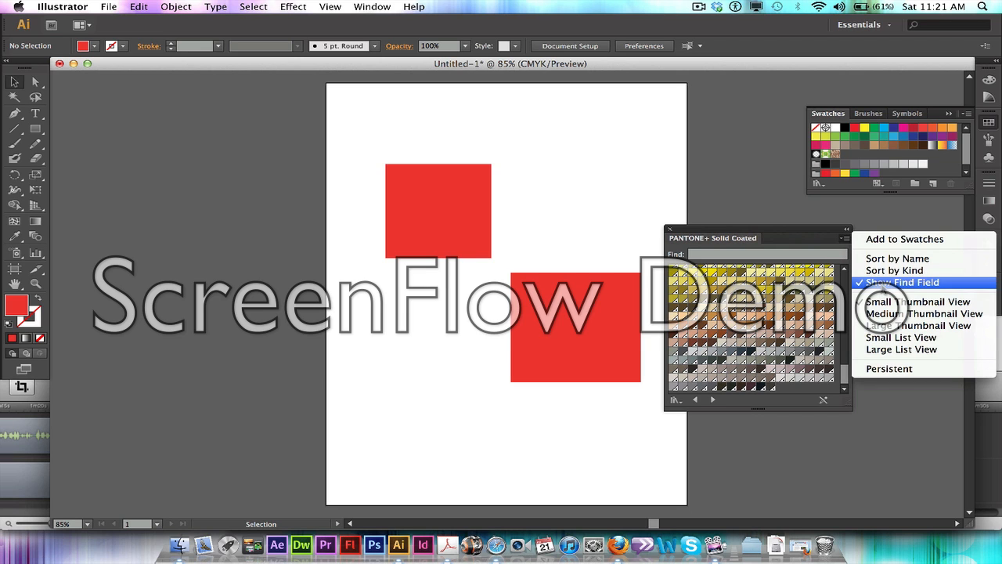
click(902, 282)
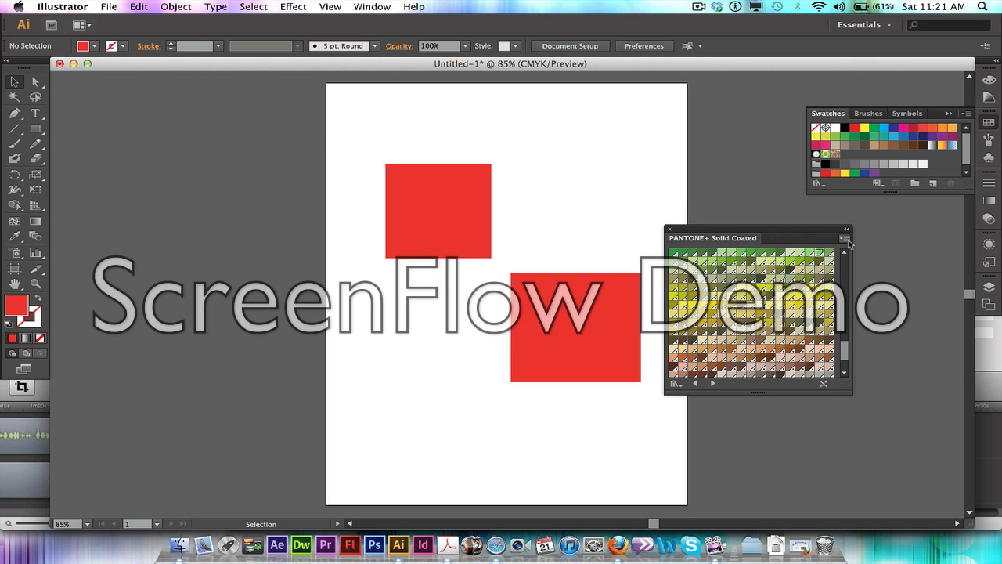
click(845, 238)
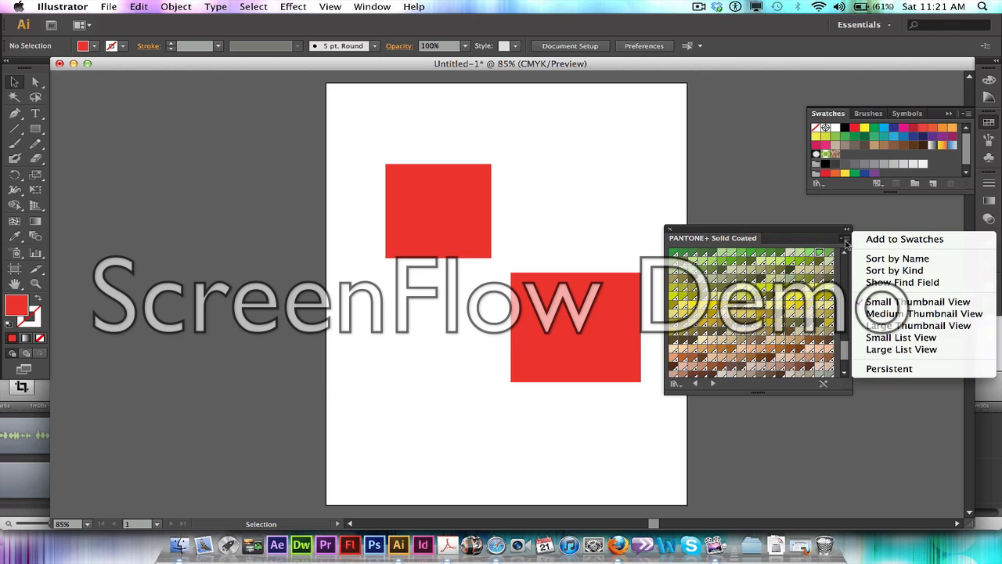
mouse_move(895, 269)
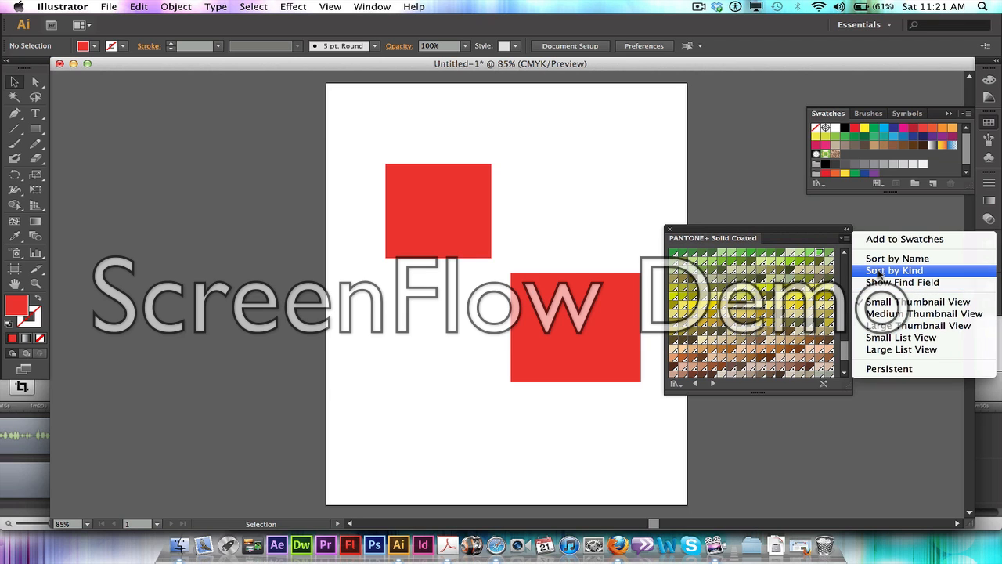
click(902, 282)
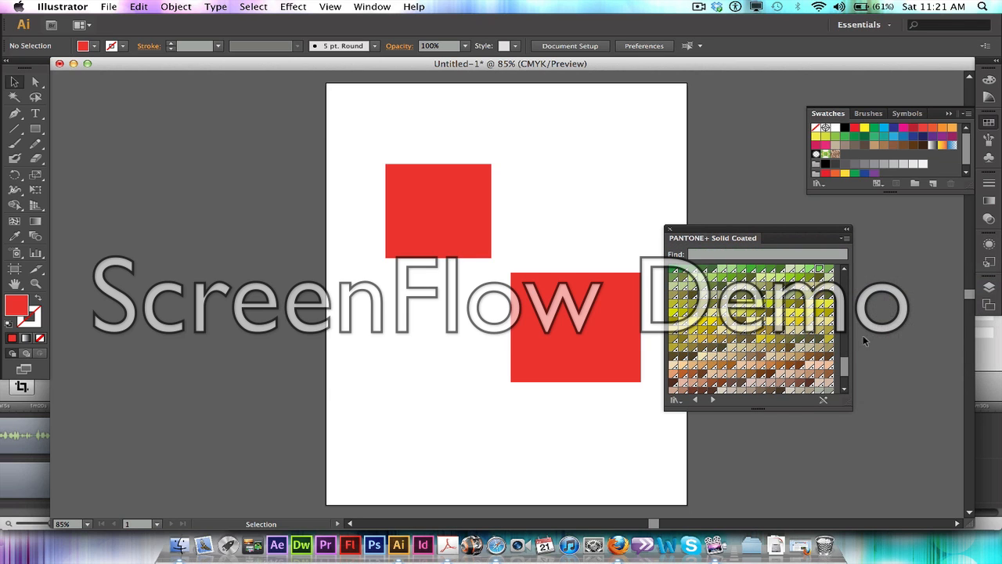
scroll(up, 3)
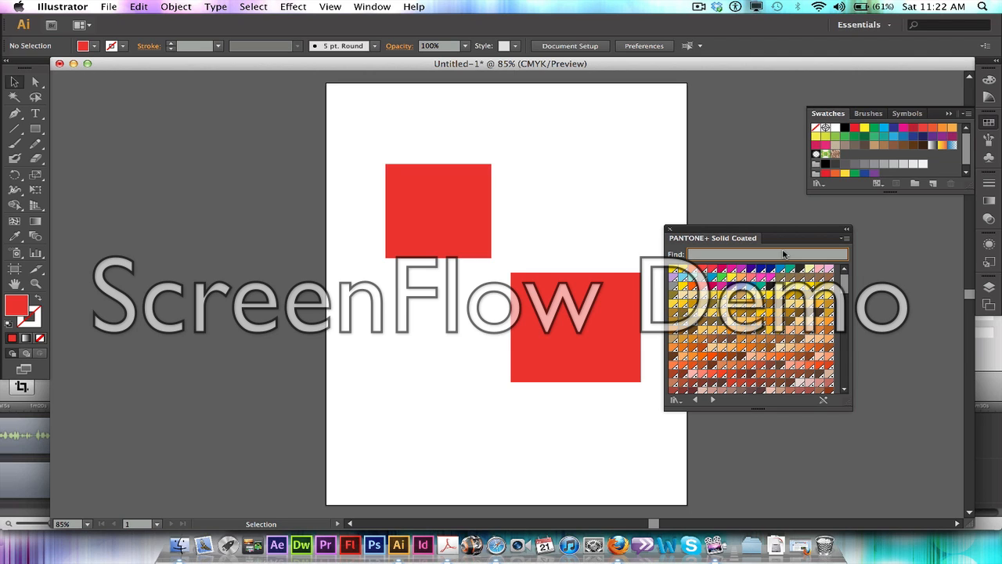
- Search the library and fill the lower rectangle with PANTONE 485 C
click(767, 253)
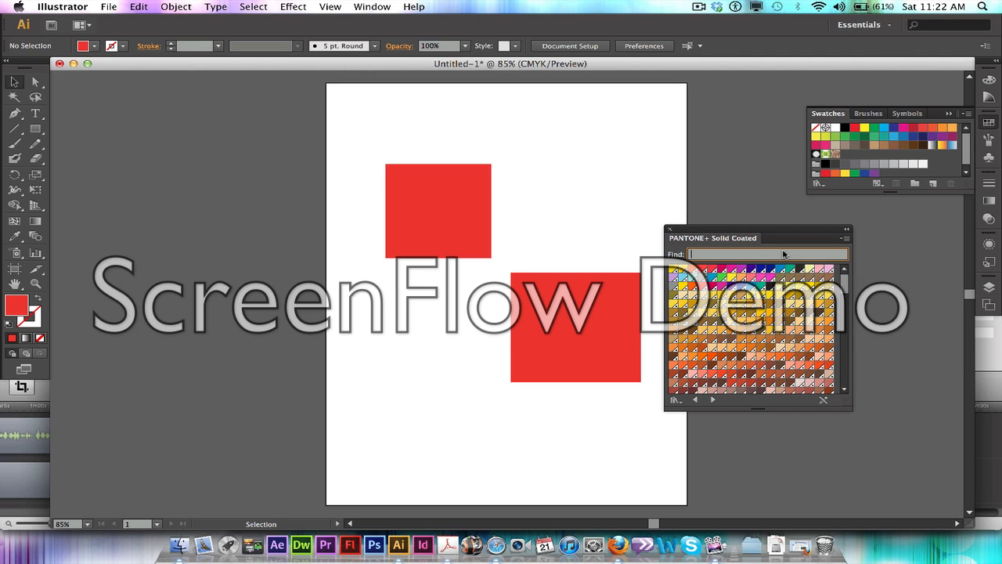
text(PANTONE 7548 C)
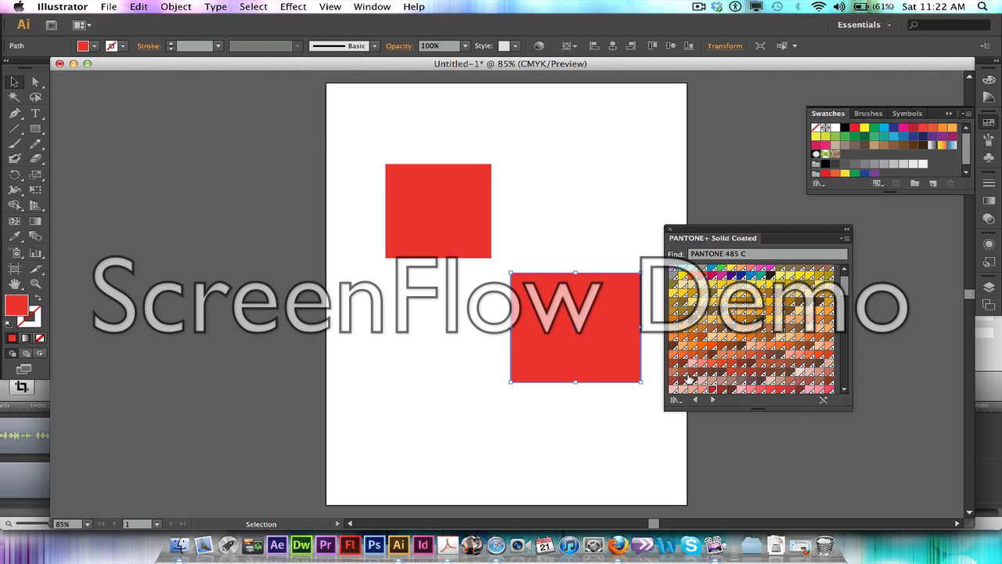
click(578, 531)
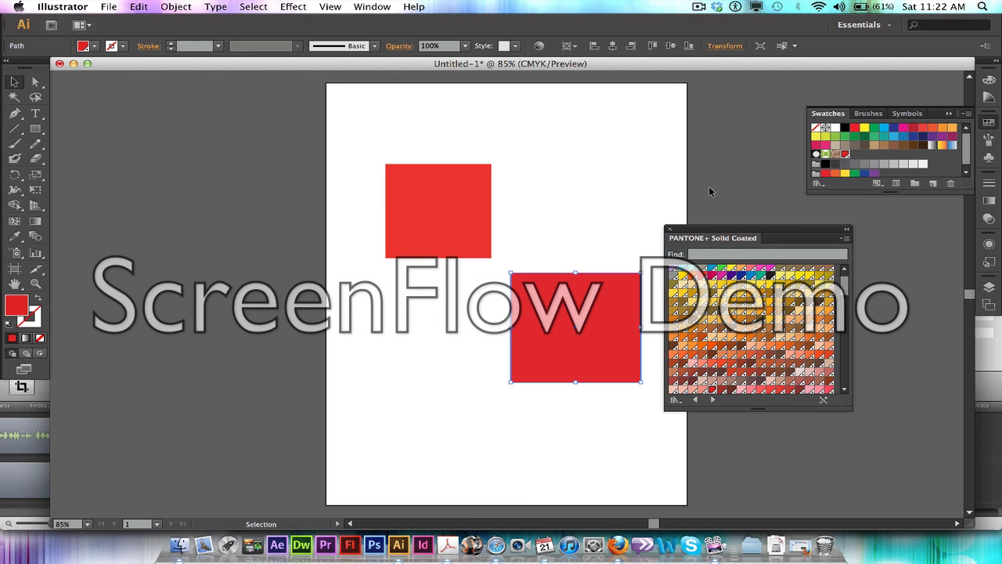
mouse_move(848, 155)
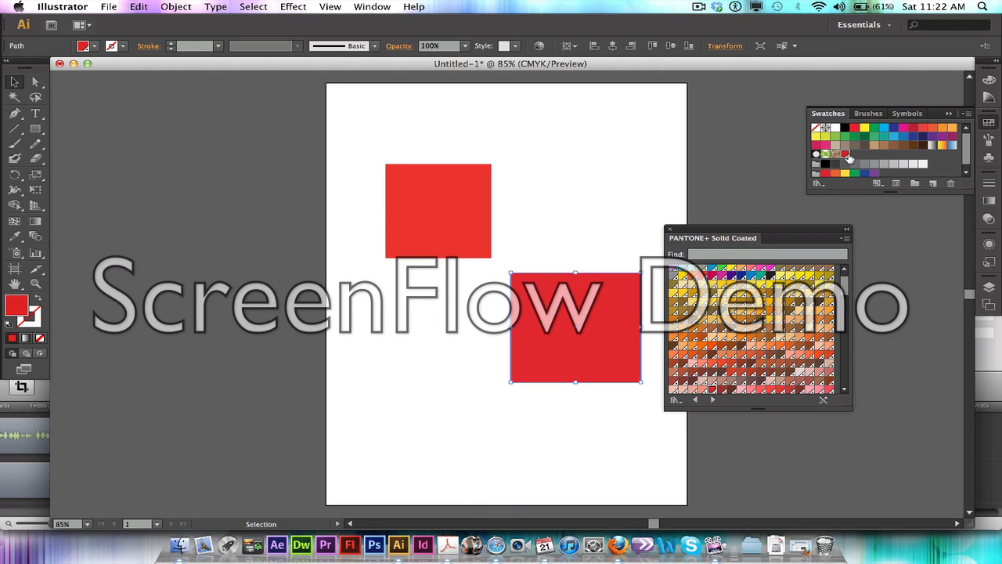
mouse_move(846, 153)
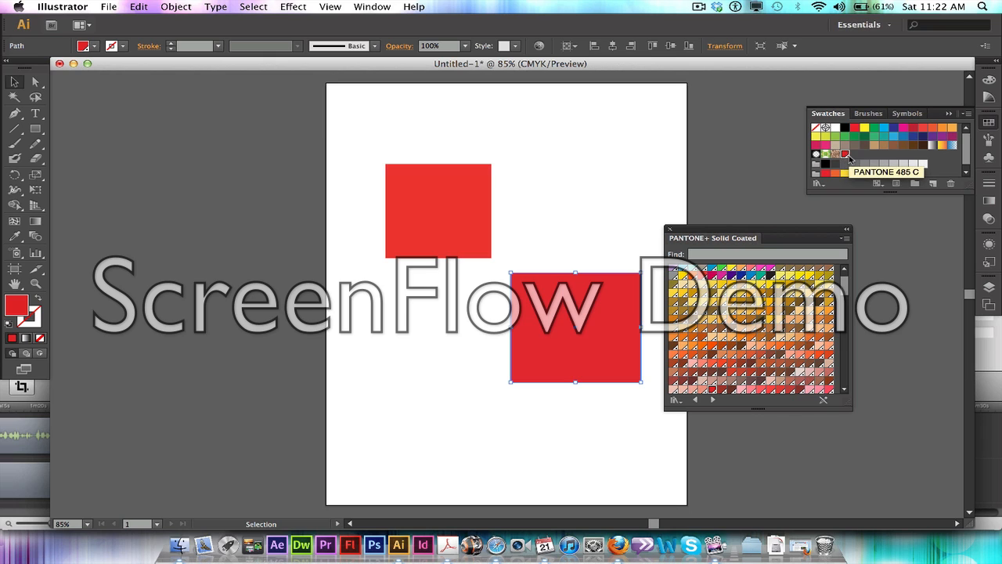
mouse_move(836, 165)
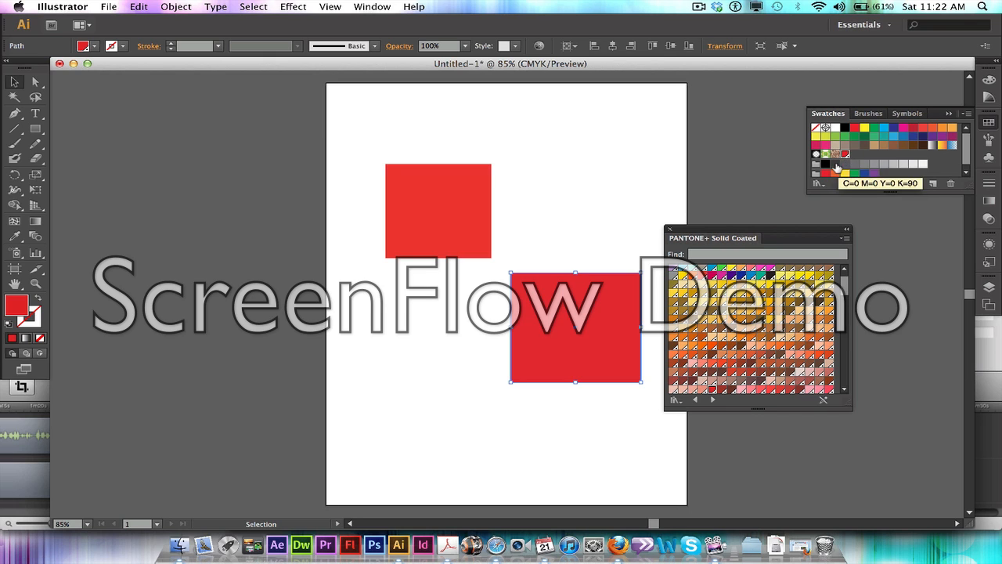
mouse_move(501, 223)
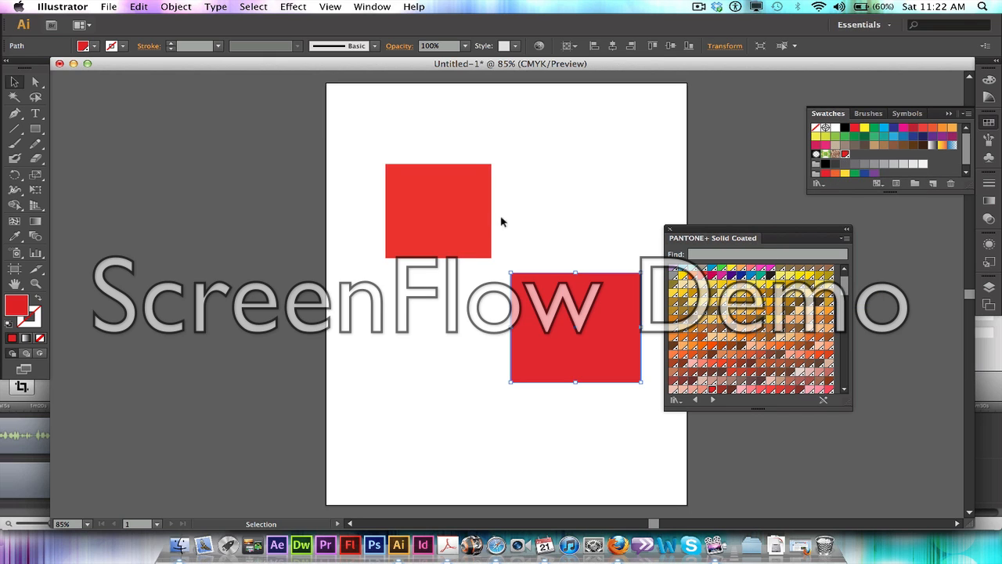
- Select the upper rectangle and search the library for the Pantone blue to fill it
click(442, 211)
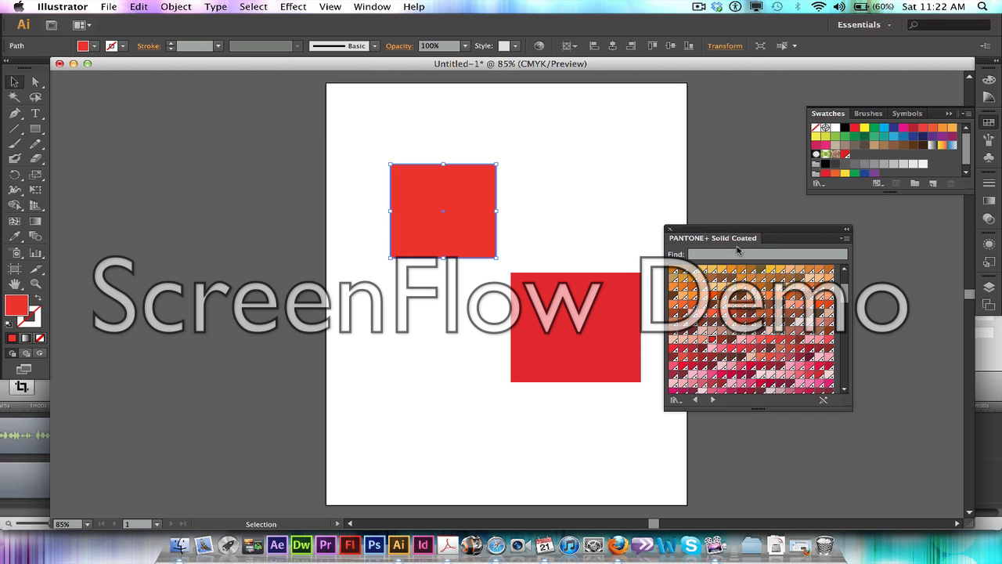
text(PANTONE 128 C)
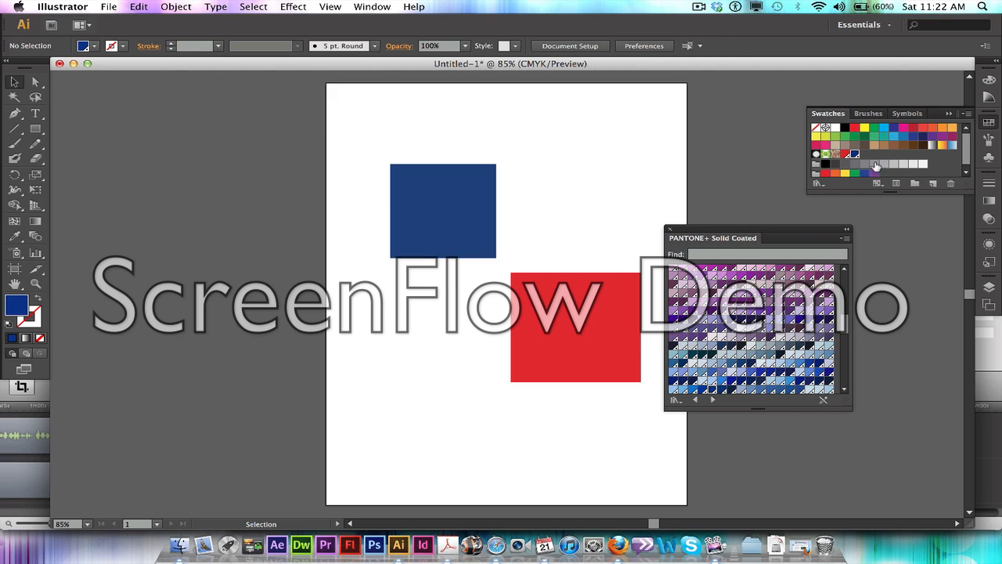
mouse_move(568, 260)
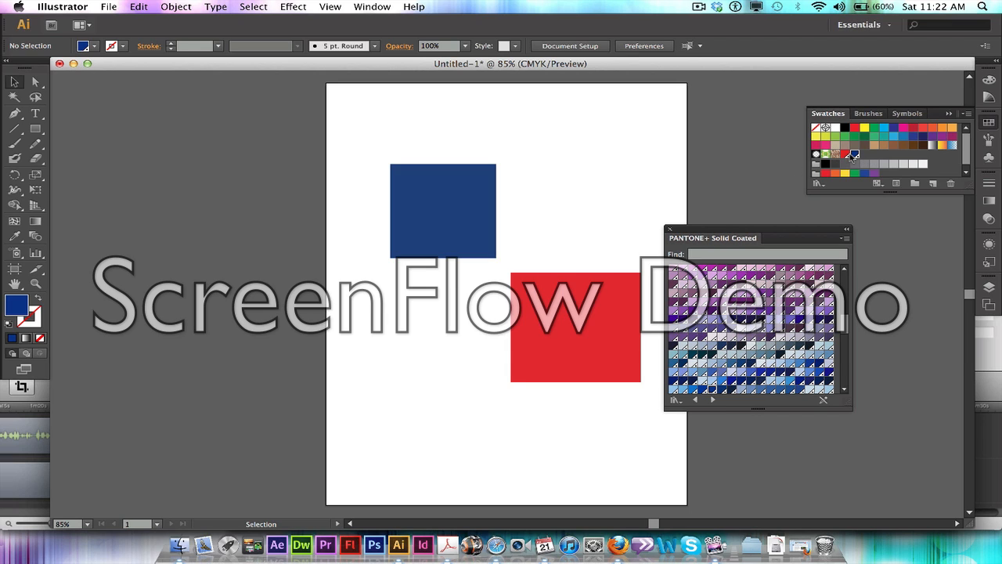
mouse_move(864, 159)
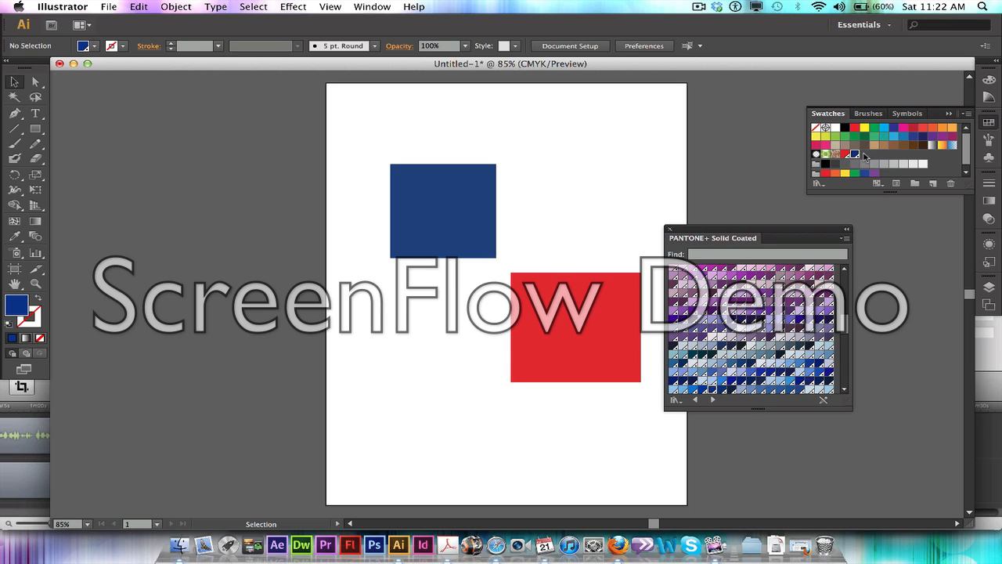
mouse_move(796, 238)
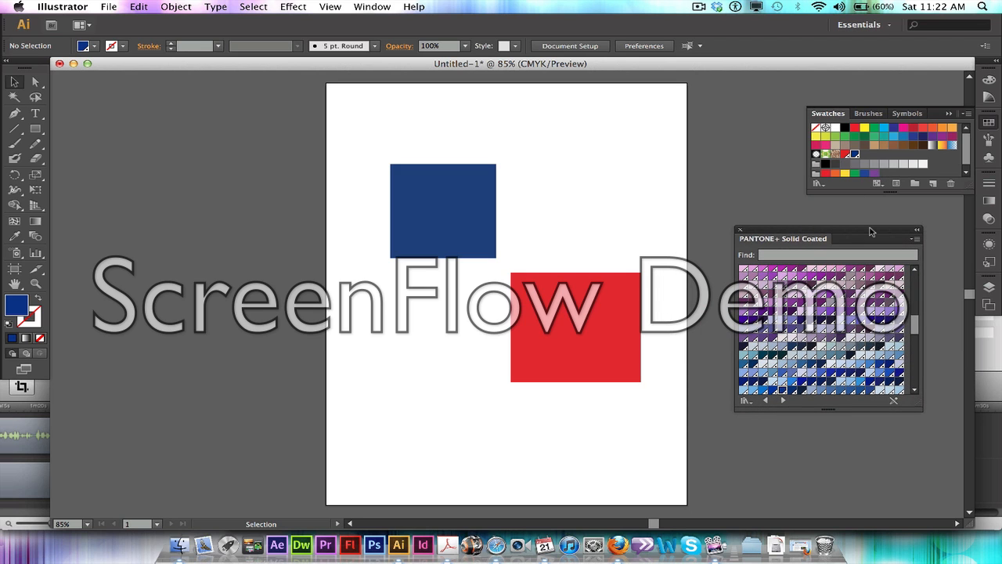
mouse_move(946, 134)
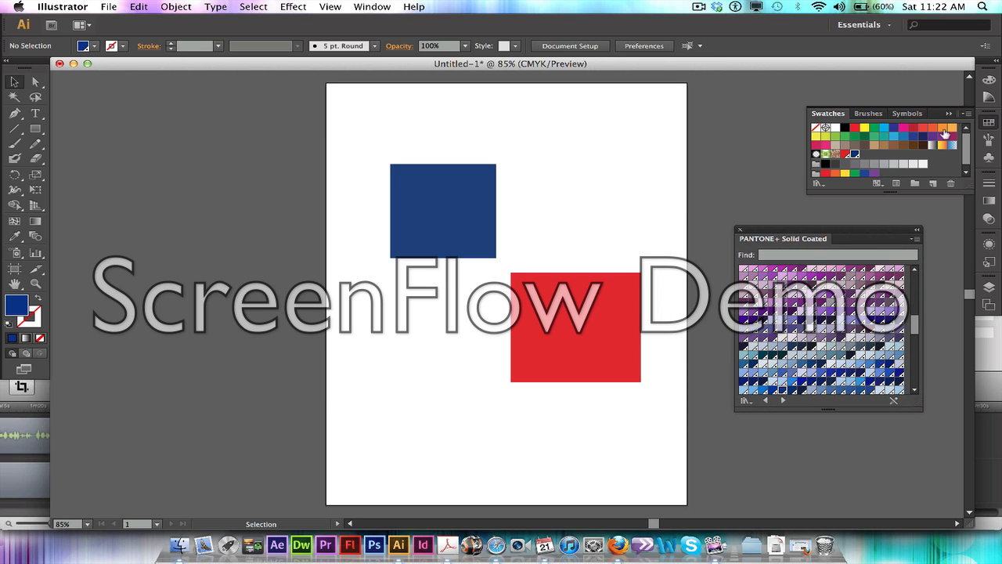
- Select all unused swatches and delete them, leaving only the used colors
click(949, 113)
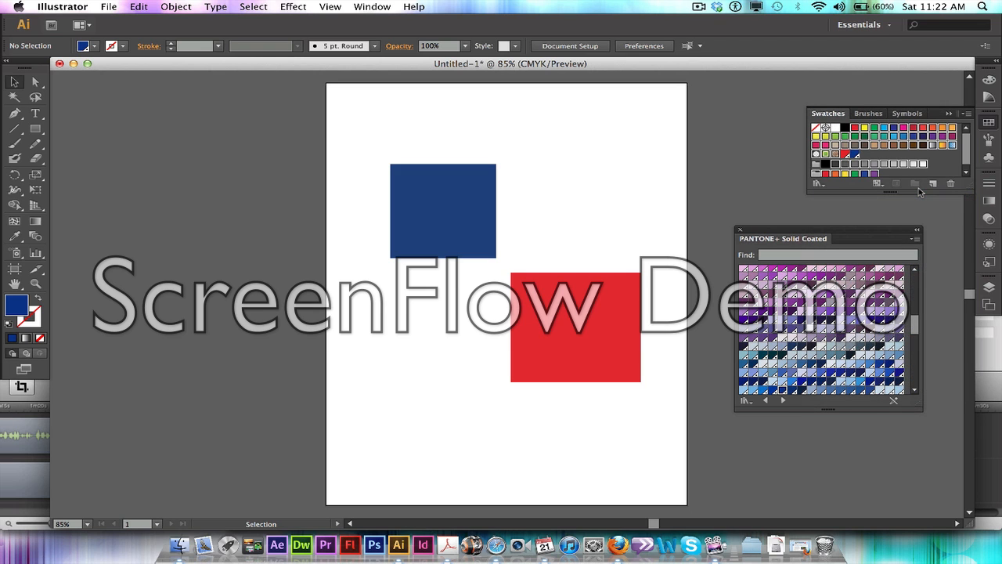
click(949, 113)
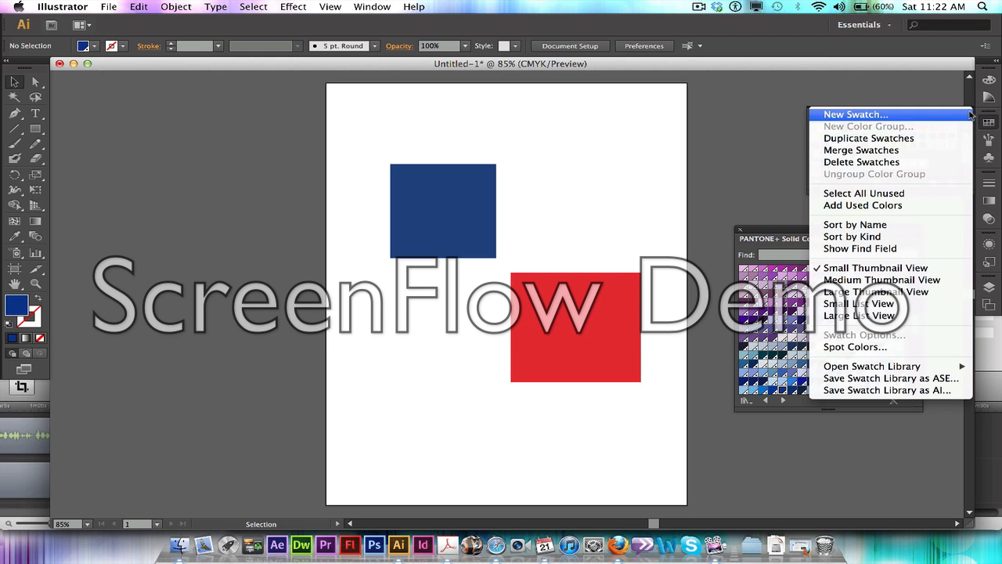
mouse_move(862, 161)
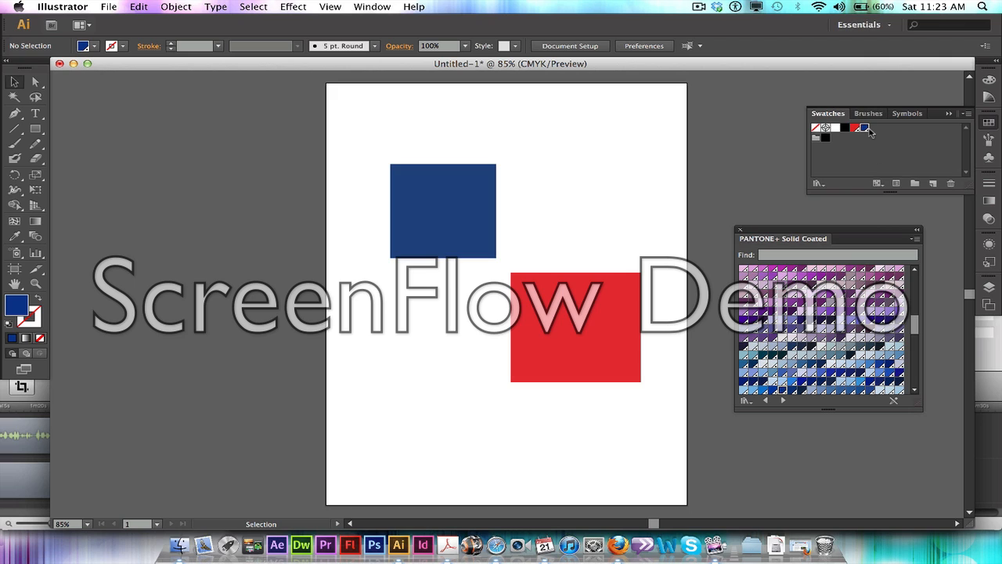
mouse_move(858, 140)
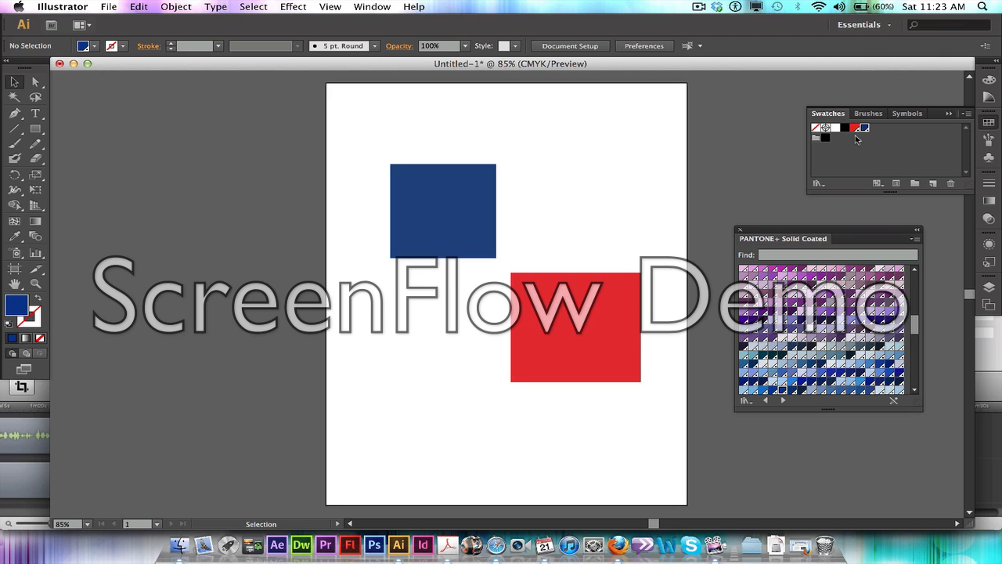